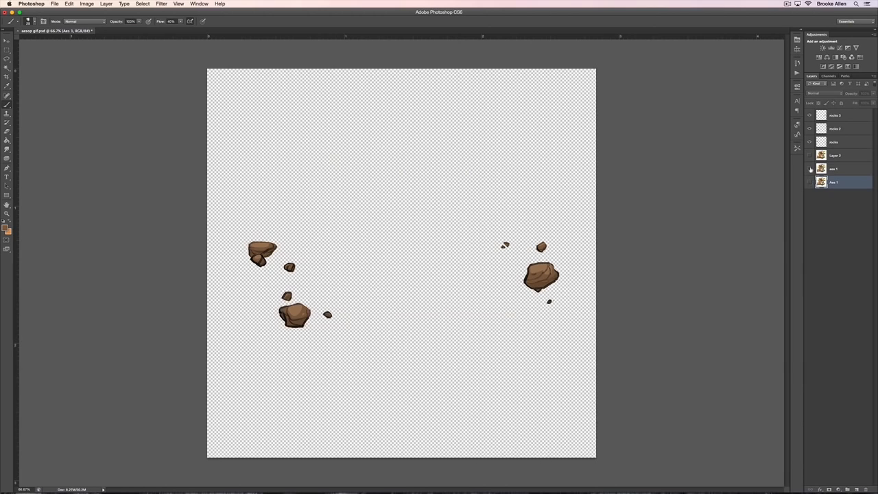
Step: Review a layer's Layer Style blending options and close the dialog without changes
double_click(833, 181)
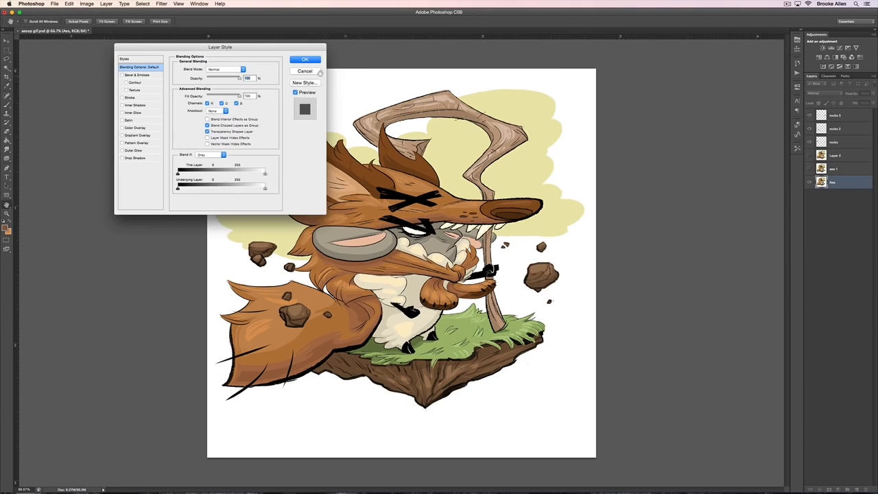
click(305, 60)
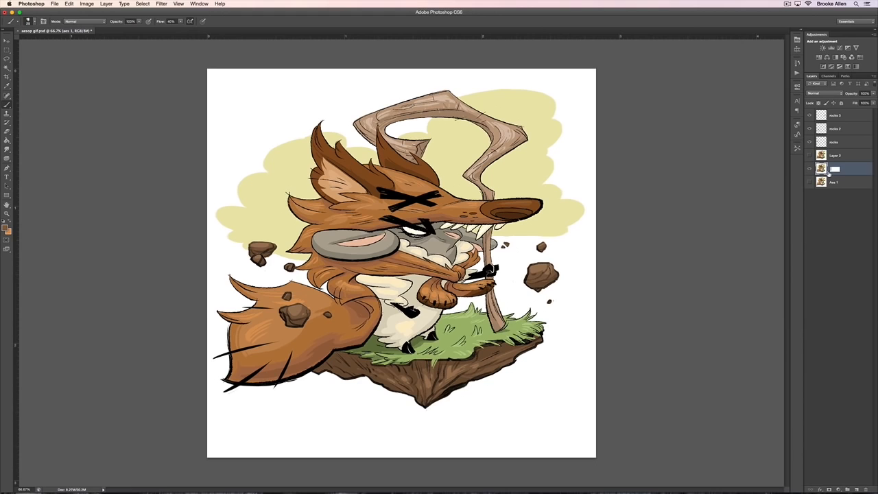